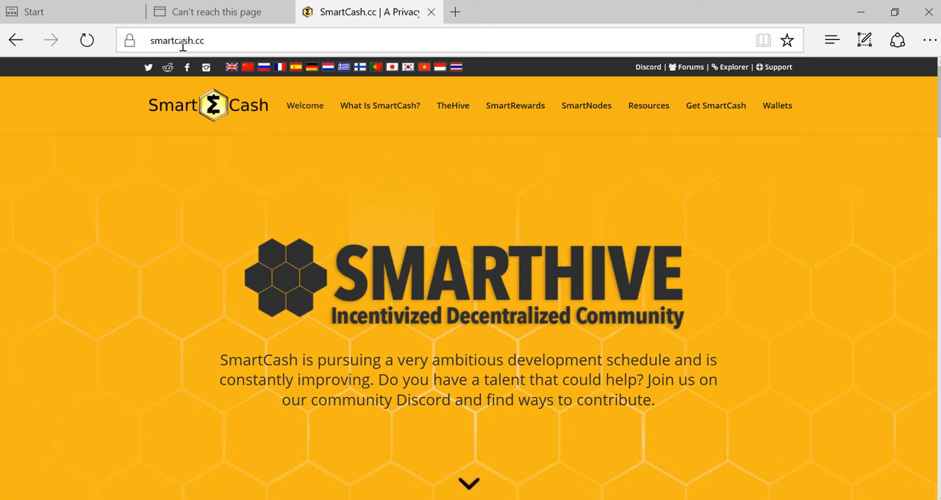
{"action": "mouse_move", "coordinate": [399, 215]}
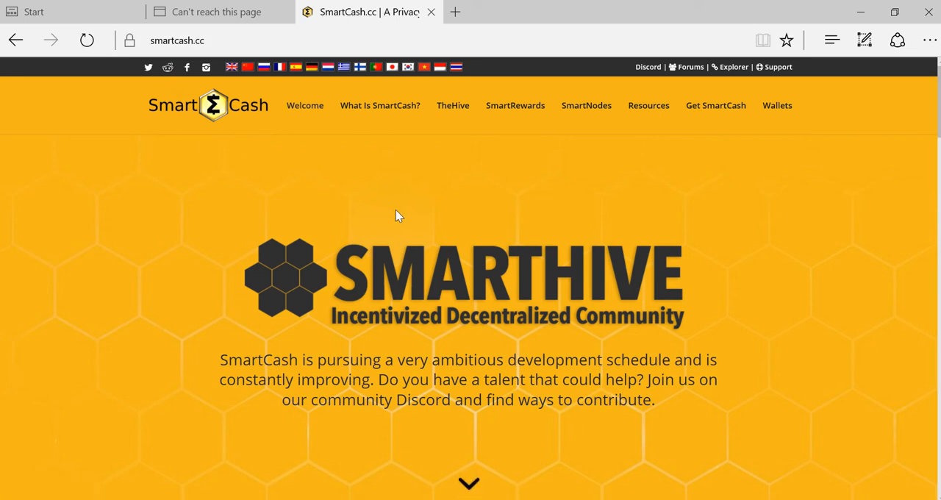
{"action": "mouse_move", "coordinate": [333, 234]}
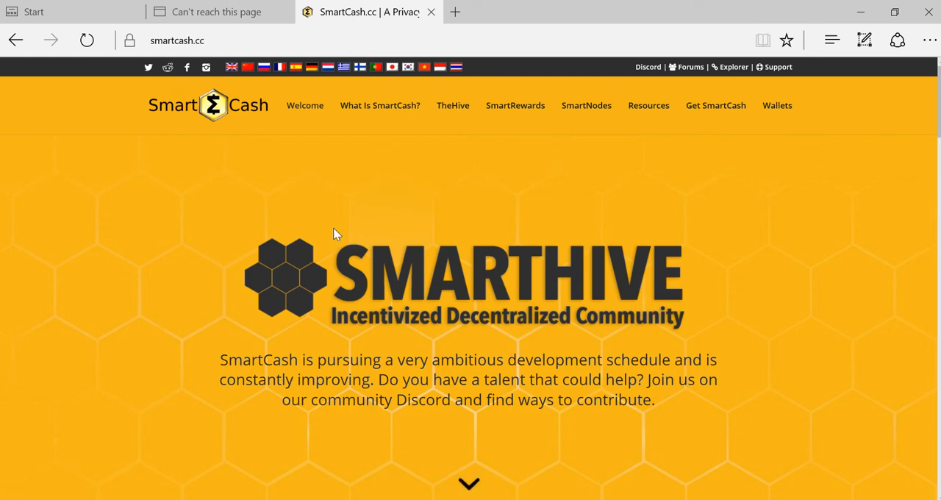
{"action": "mouse_move", "coordinate": [213, 231]}
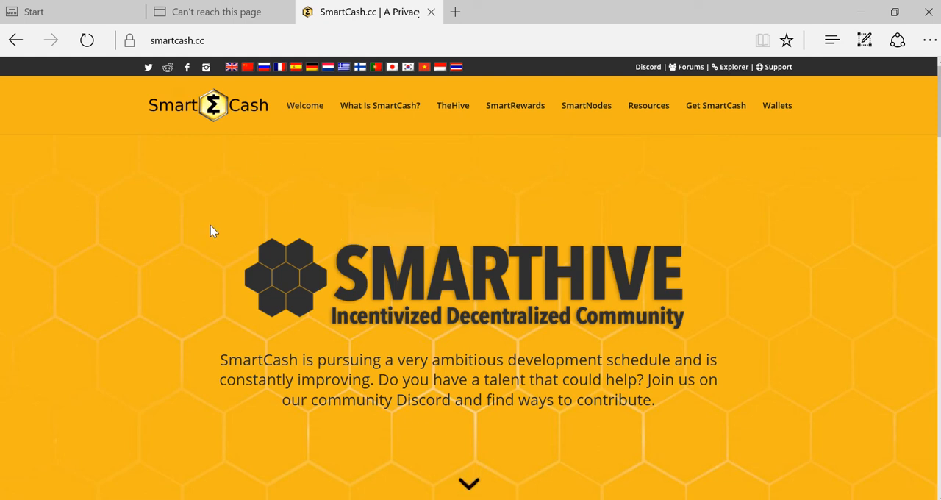
{"action": "mouse_move", "coordinate": [309, 234]}
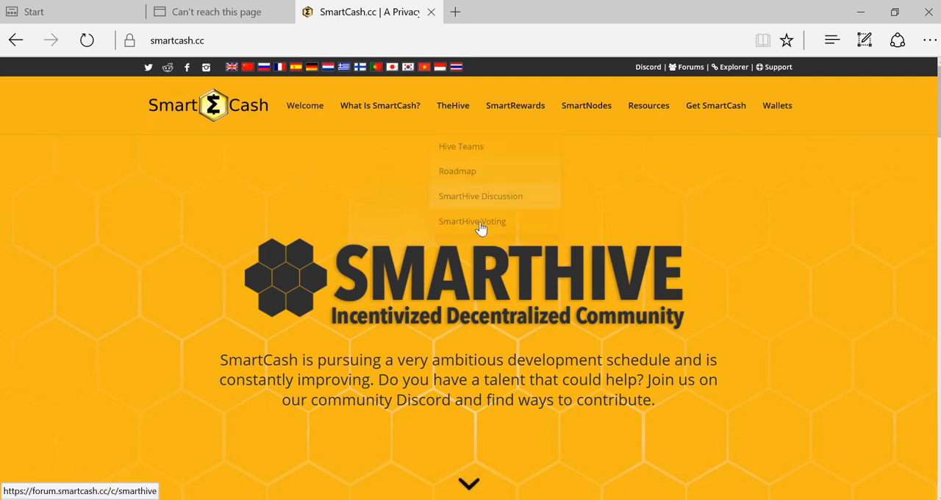
{"action": "mouse_move", "coordinate": [152, 224]}
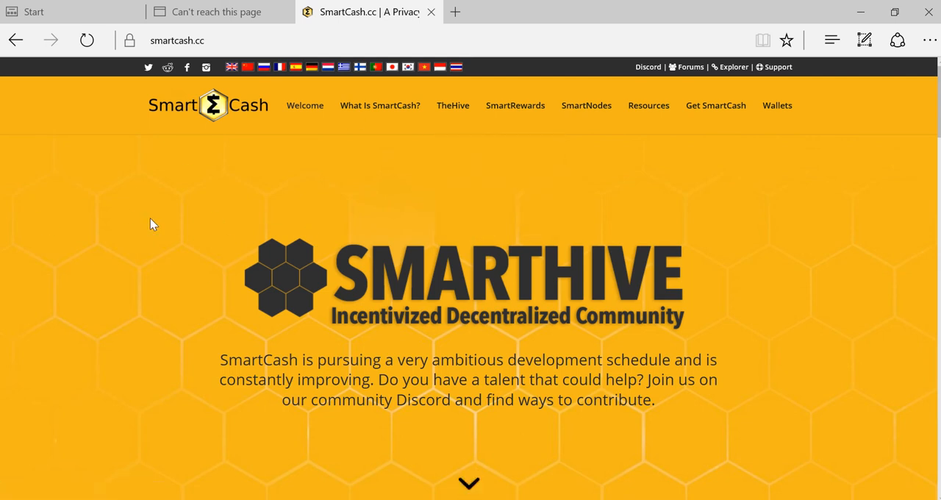
{"action": "mouse_move", "coordinate": [451, 105]}
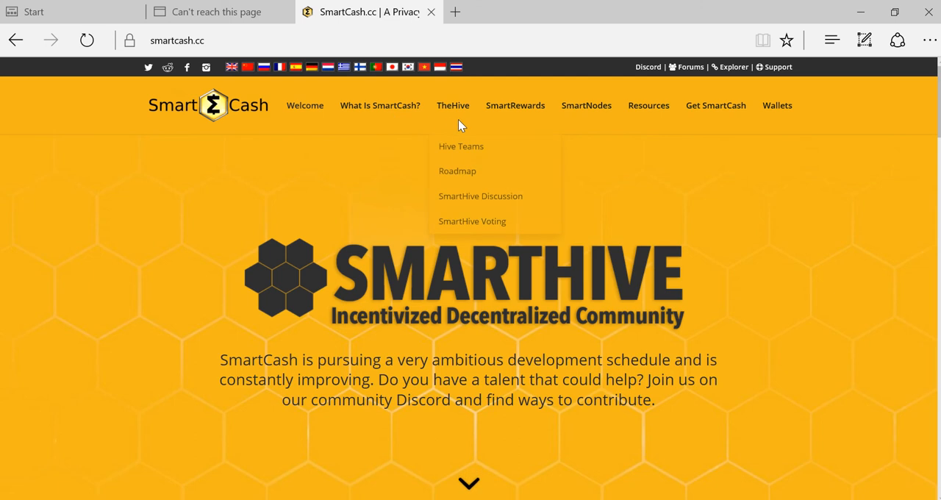
{"action": "mouse_move", "coordinate": [776, 105]}
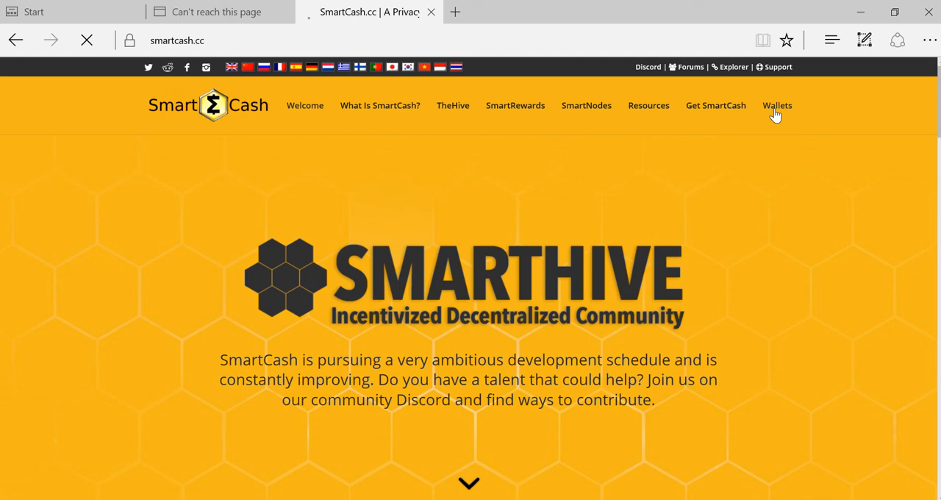
- Open the Wallet Downloads page and scroll to the Web Wallet Beta section
{"action": "left_click", "coordinate": [777, 105]}
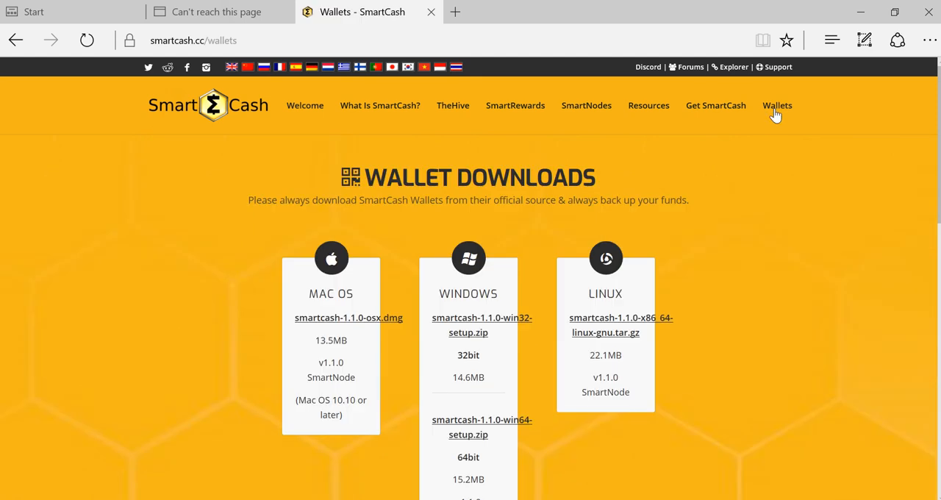
{"action": "mouse_move", "coordinate": [484, 183]}
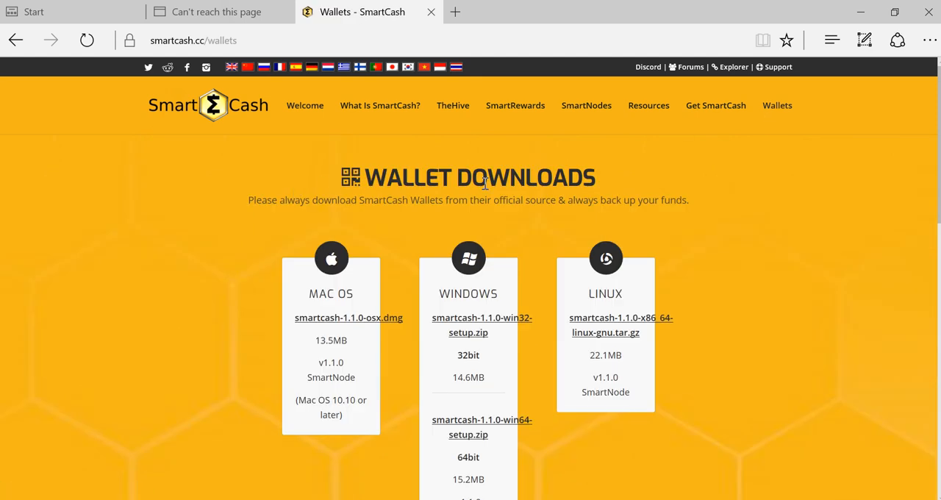
{"action": "mouse_move", "coordinate": [336, 279]}
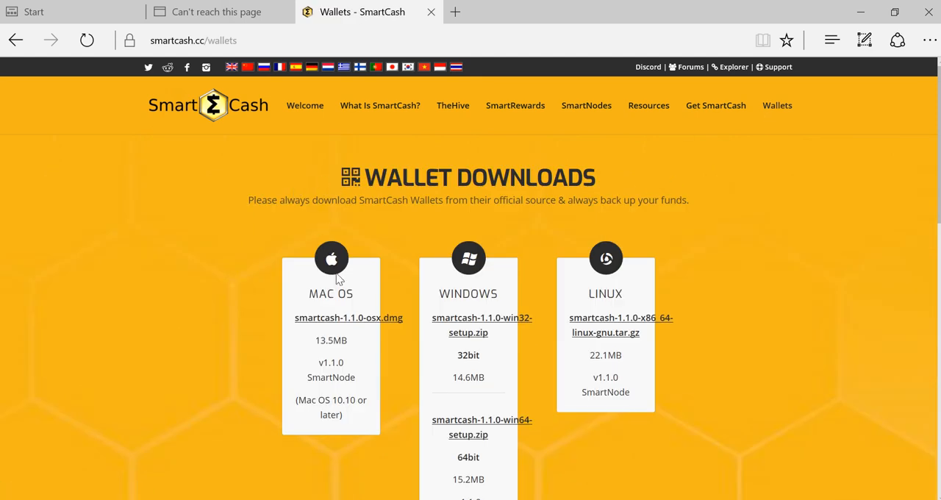
{"action": "mouse_move", "coordinate": [587, 292]}
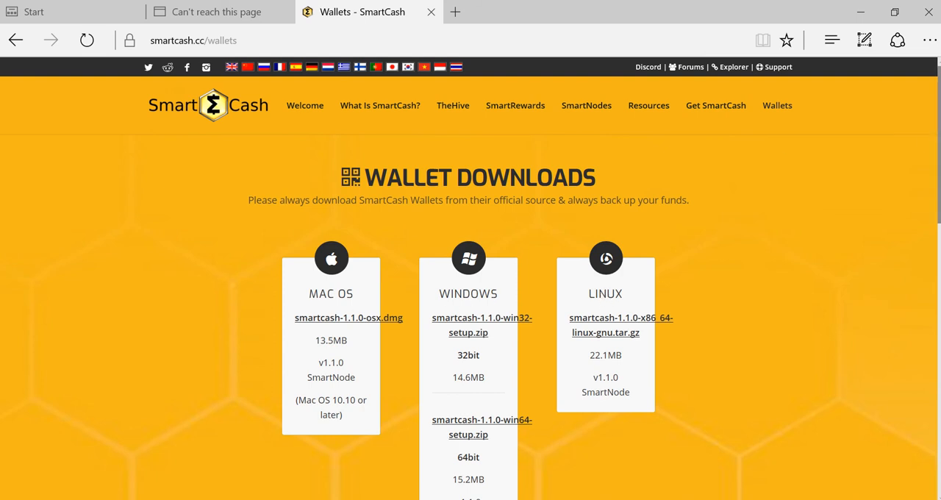
{"action": "scroll", "scroll_direction": "down", "scroll_amount": 3}
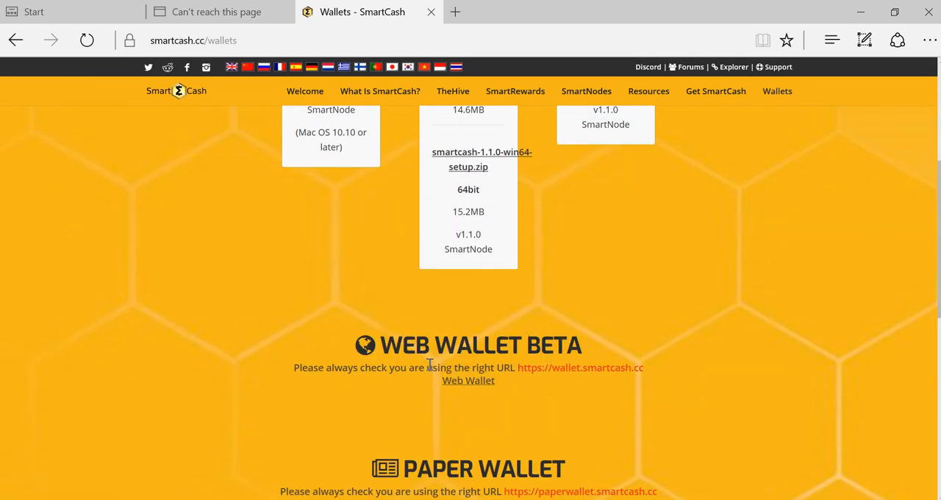
{"action": "mouse_move", "coordinate": [297, 380]}
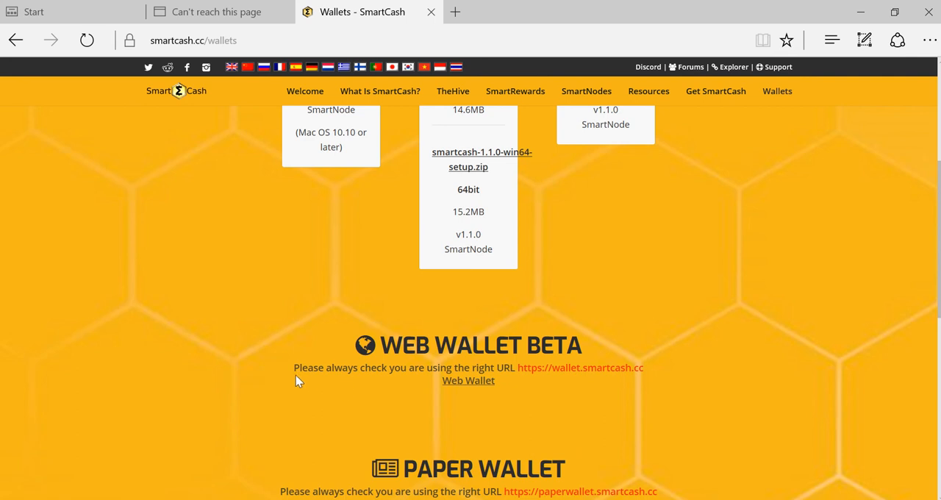
{"action": "mouse_move", "coordinate": [306, 385]}
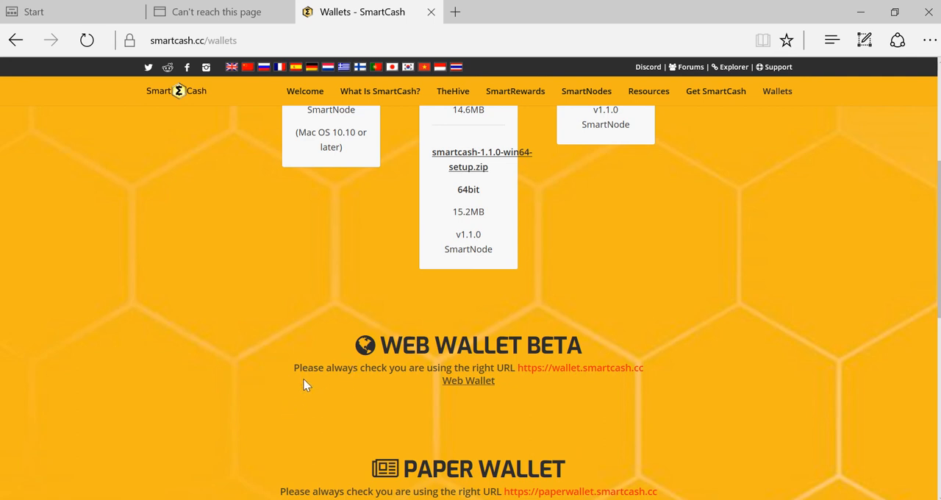
{"action": "mouse_move", "coordinate": [557, 367]}
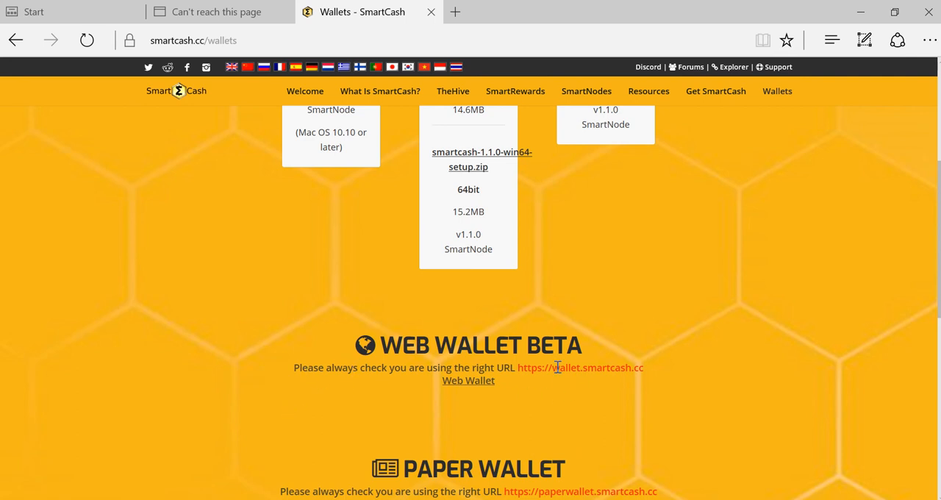
{"action": "mouse_move", "coordinate": [468, 379]}
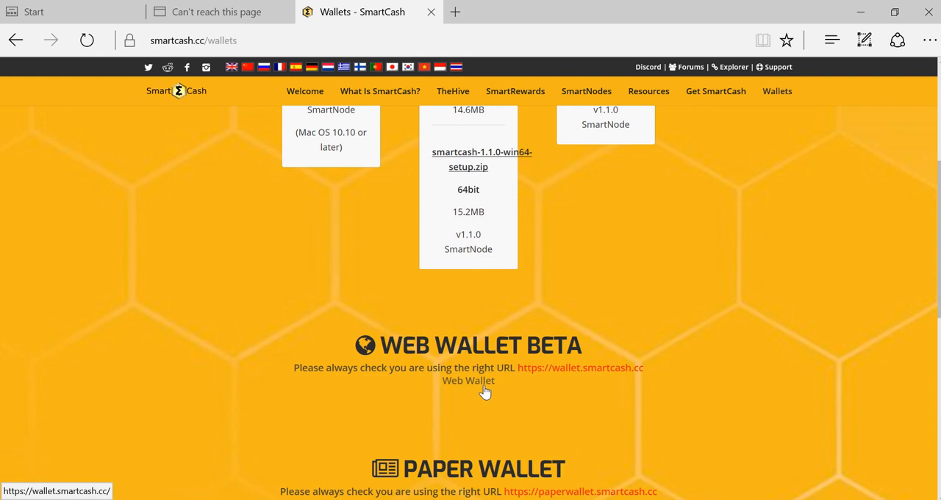
- Open wallet.smartcash.cc and choose Sign Up to register a new account
{"action": "left_click", "coordinate": [468, 380]}
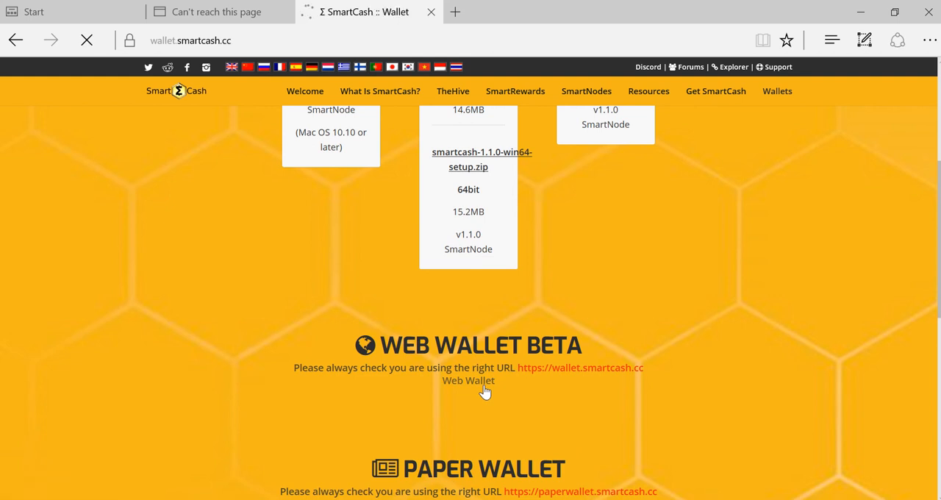
{"action": "left_click", "coordinate": [468, 380]}
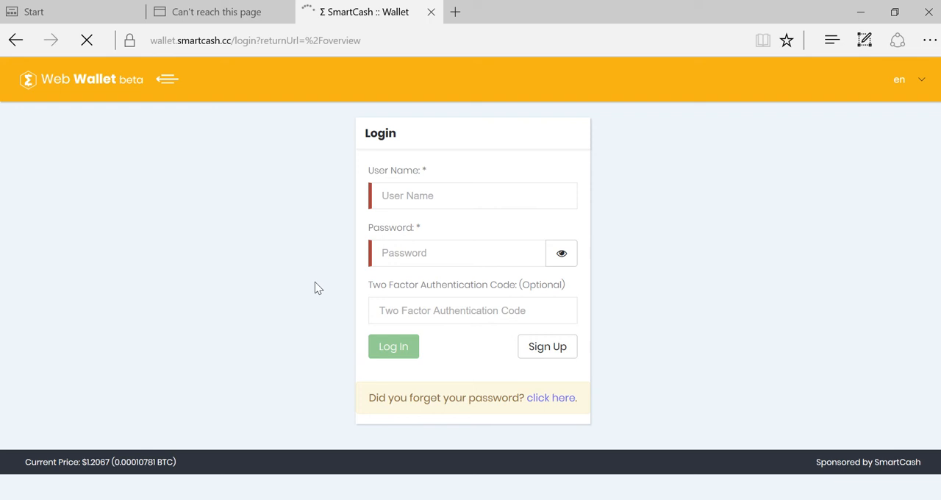
{"action": "left_click", "coordinate": [547, 346]}
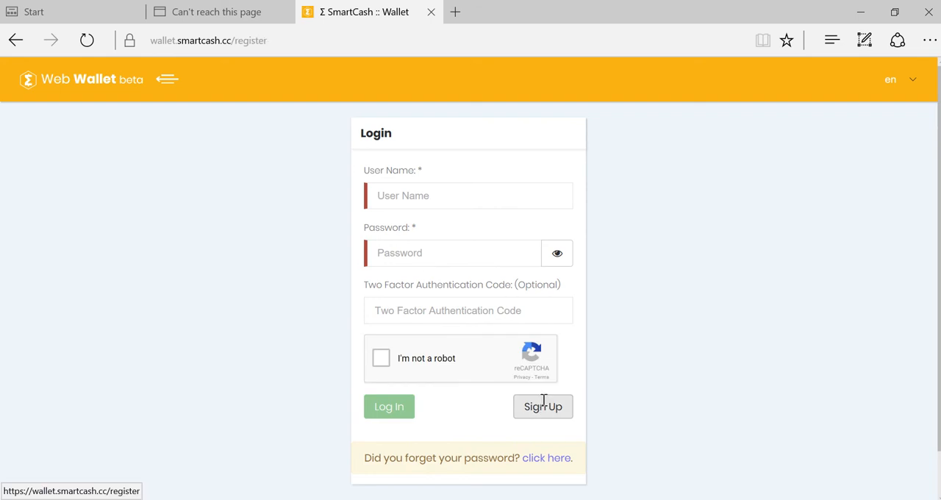
- Fill the registration form with name 'test', a user name and matching passwords
{"action": "left_click", "coordinate": [542, 405]}
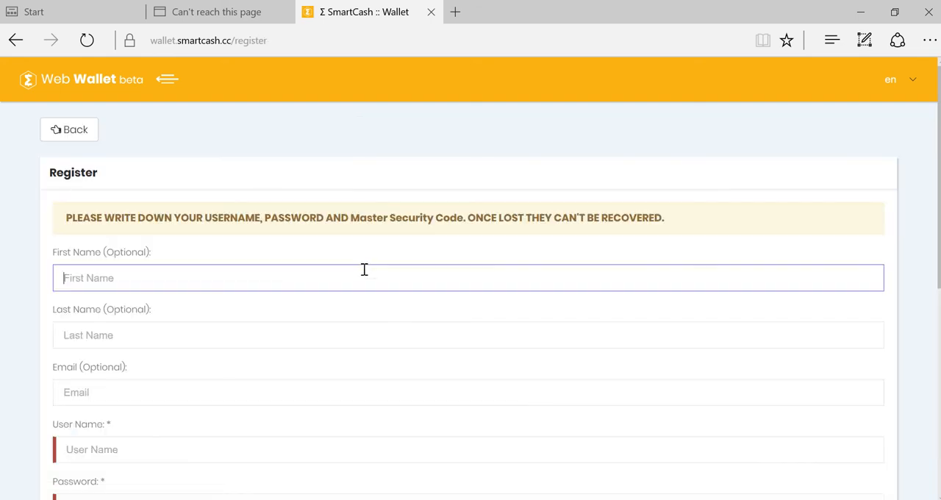
{"action": "type", "text": "test"}
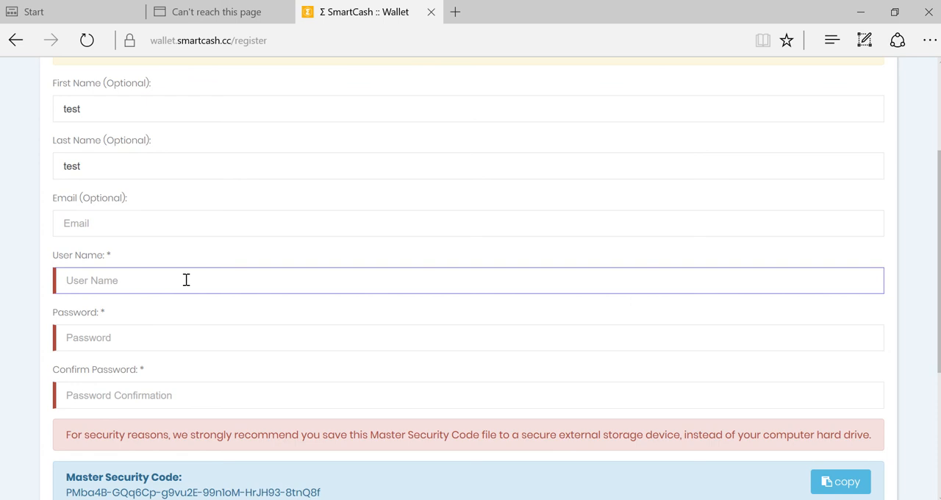
{"action": "type", "text": "opskfoskfoiesjfieajfi"}
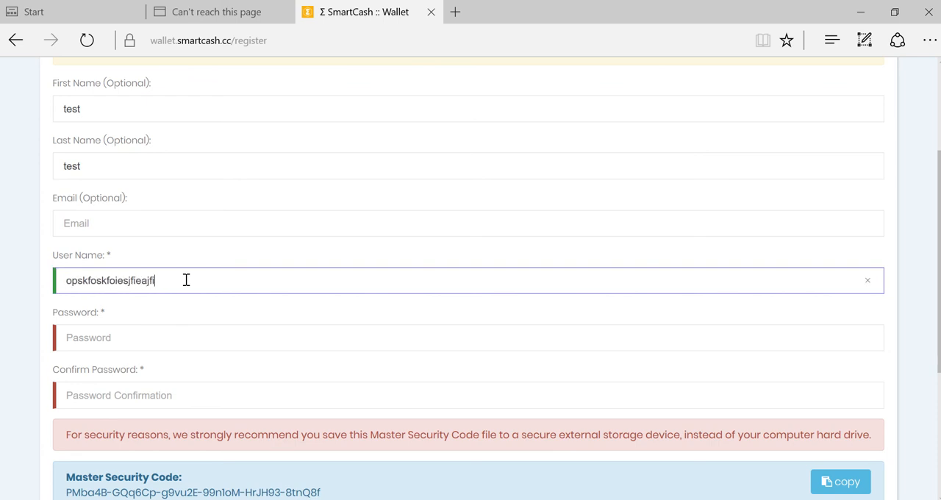
{"action": "type", "text": "eawifjeoiawjfowiwe"}
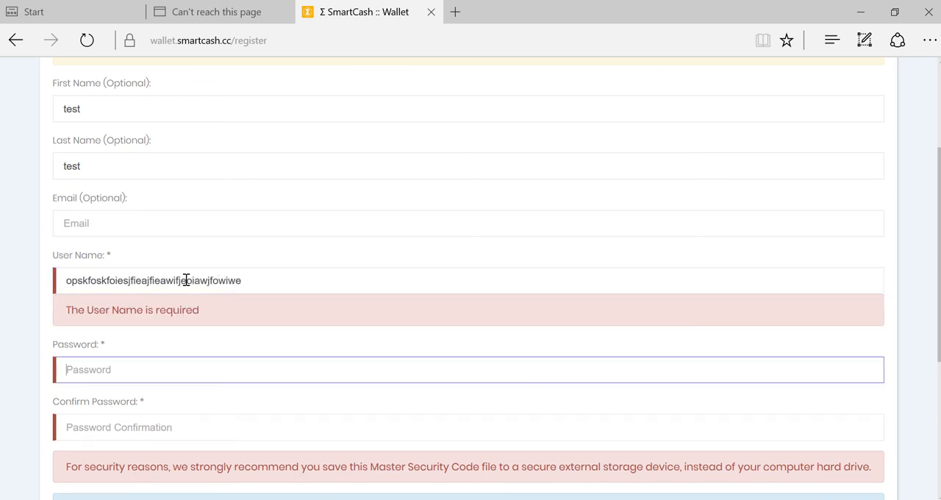
{"action": "type", "text": "erwaijor"}
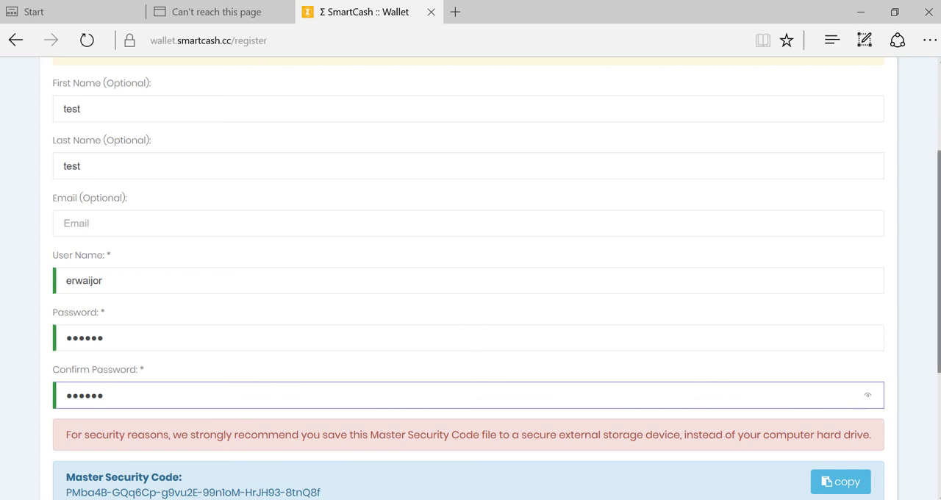
- Accept the terms, copy part of the Master Security Code, and submit the form
{"action": "scroll", "scroll_direction": "down", "scroll_amount": 3}
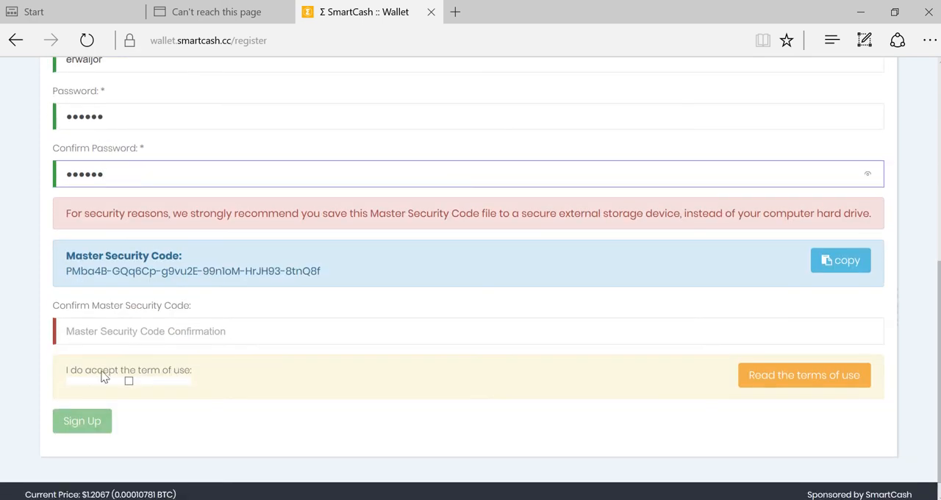
{"action": "left_click", "coordinate": [128, 380]}
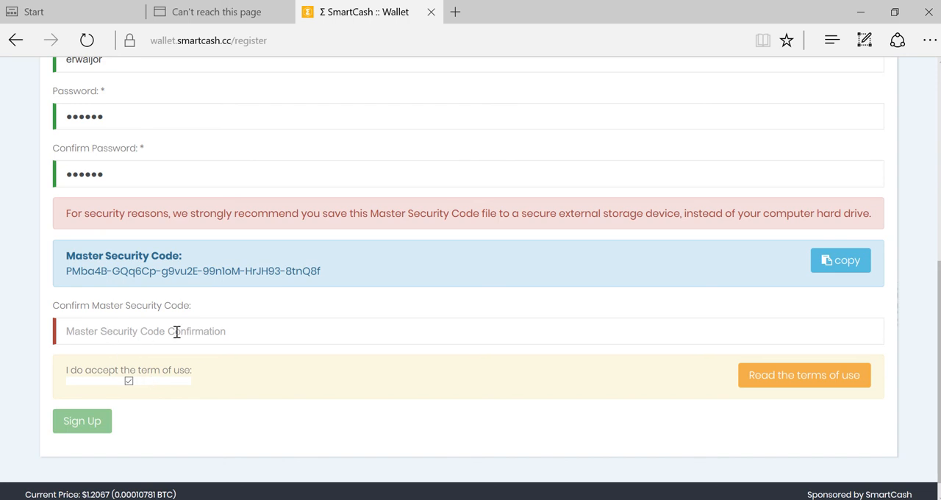
{"action": "mouse_move", "coordinate": [238, 322]}
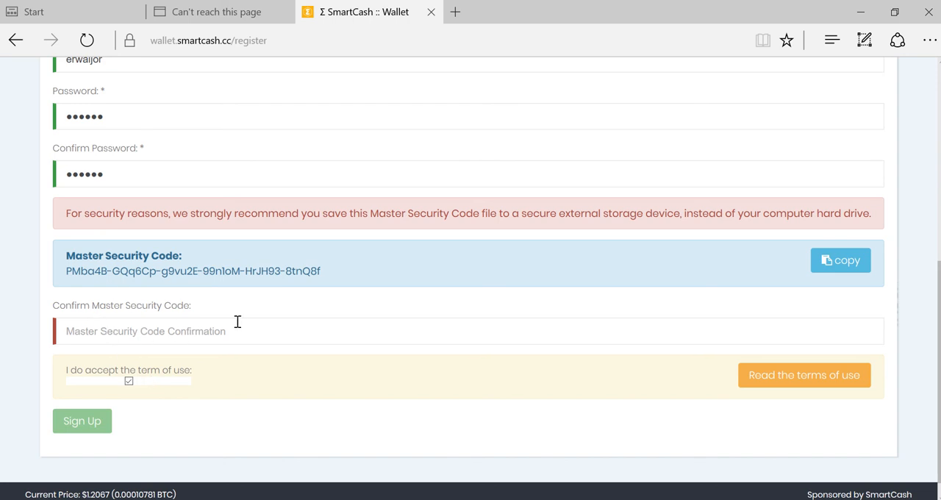
{"action": "double_click", "coordinate": [134, 270]}
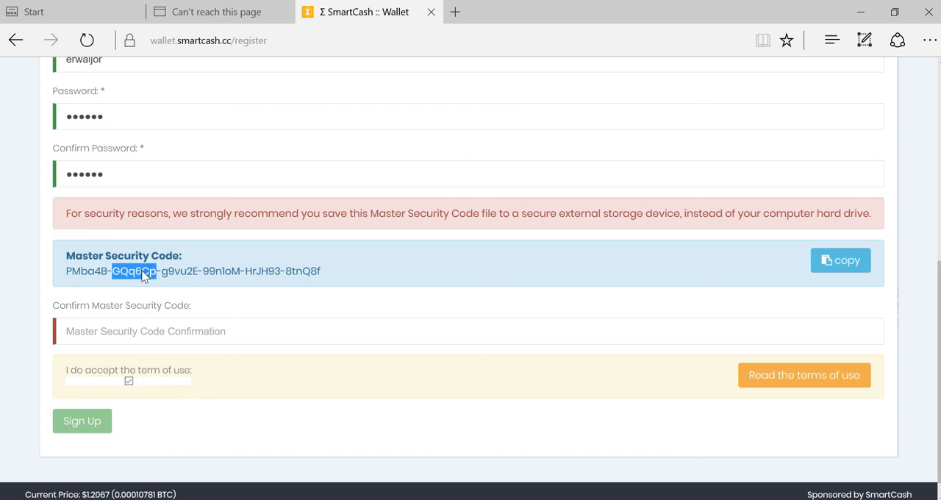
{"action": "right_click", "coordinate": [142, 270]}
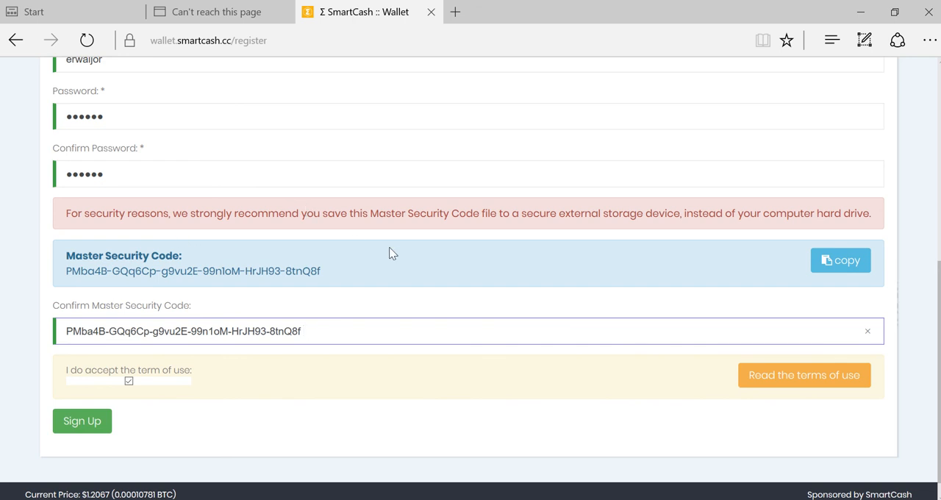
{"action": "mouse_move", "coordinate": [505, 230]}
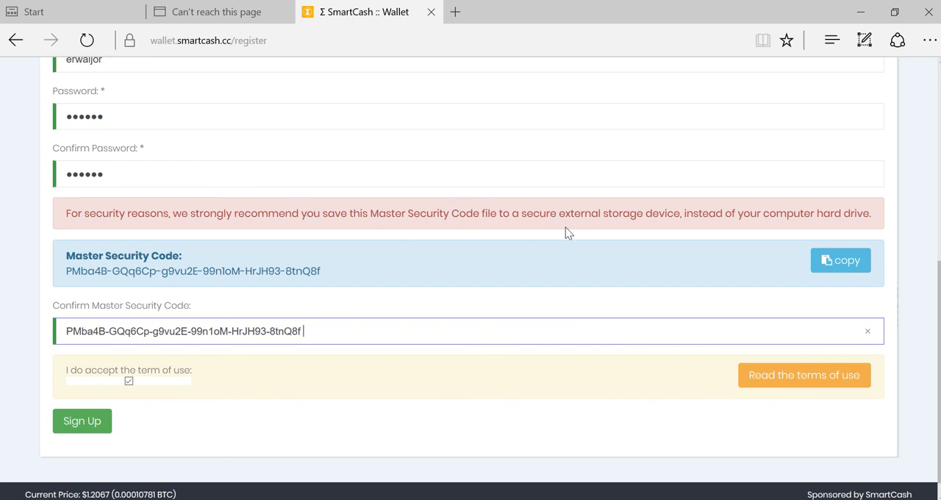
{"action": "mouse_move", "coordinate": [145, 479]}
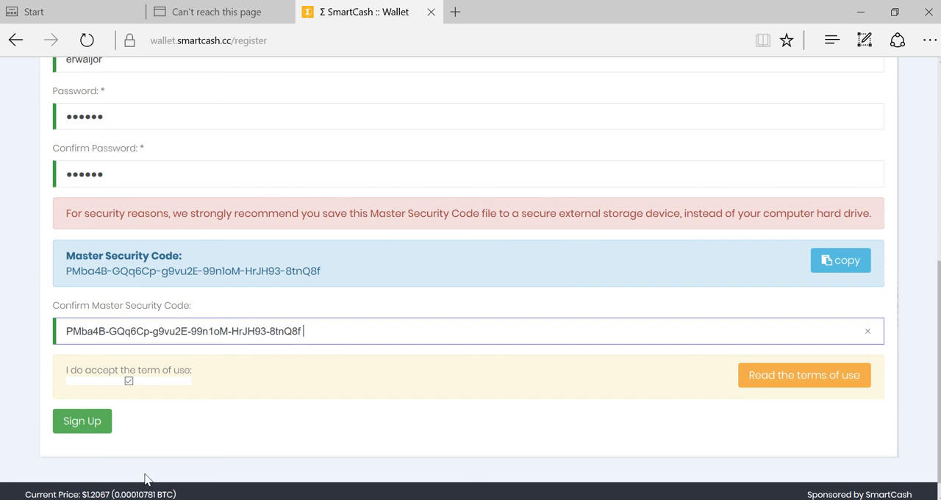
{"action": "left_click", "coordinate": [82, 420]}
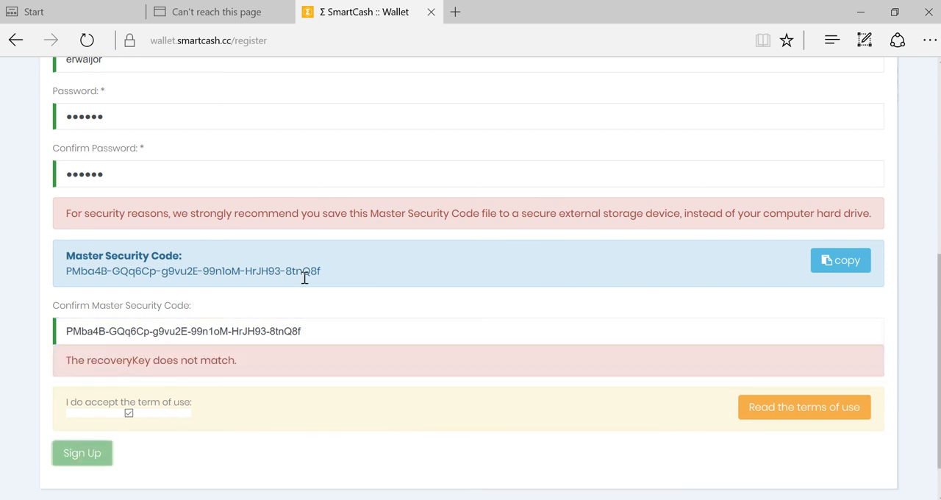
- Copy the full Master Security Code into the confirmation field and resubmit
{"action": "left_click_drag", "start_coordinate": [65, 271], "coordinate": [275, 271]}
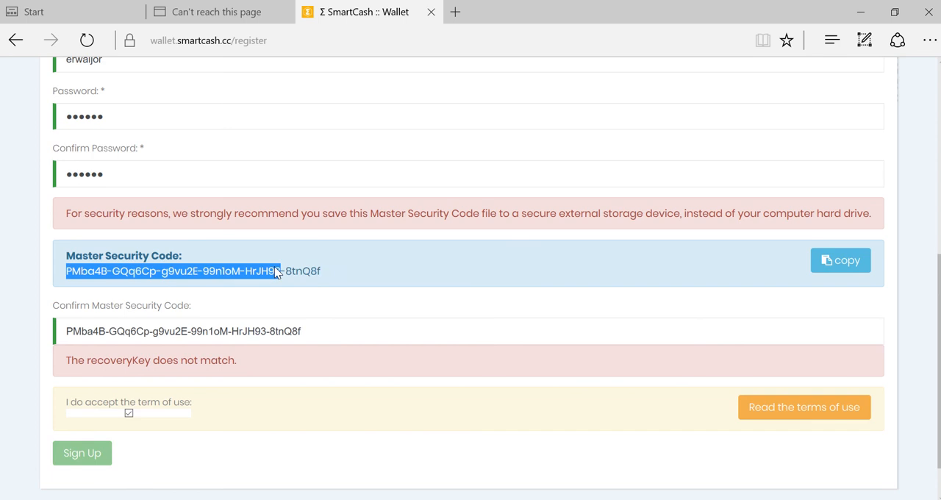
{"action": "right_click", "coordinate": [275, 270]}
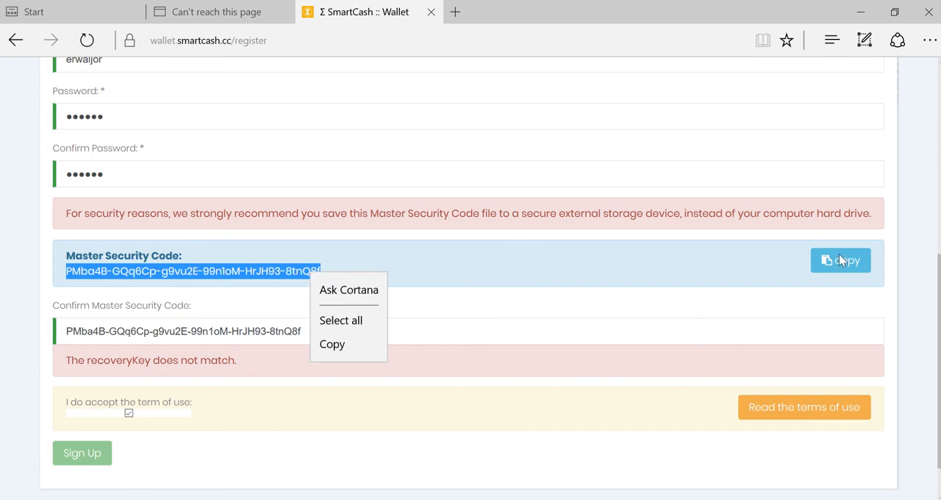
{"action": "left_click", "coordinate": [273, 406]}
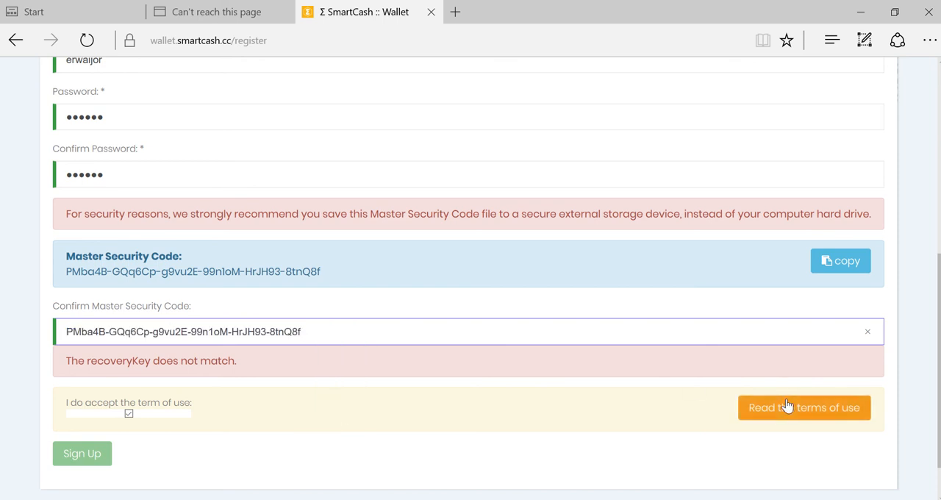
{"action": "left_click", "coordinate": [81, 453]}
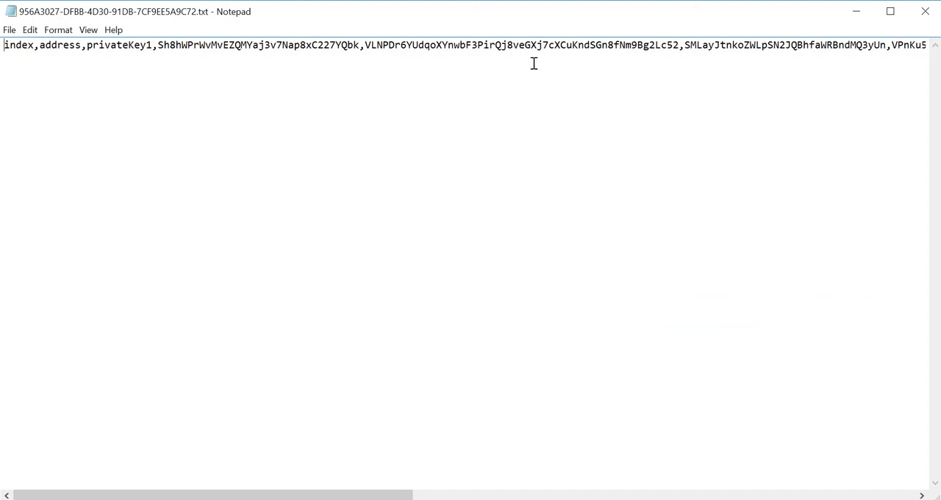
{"action": "mouse_move", "coordinate": [693, 66]}
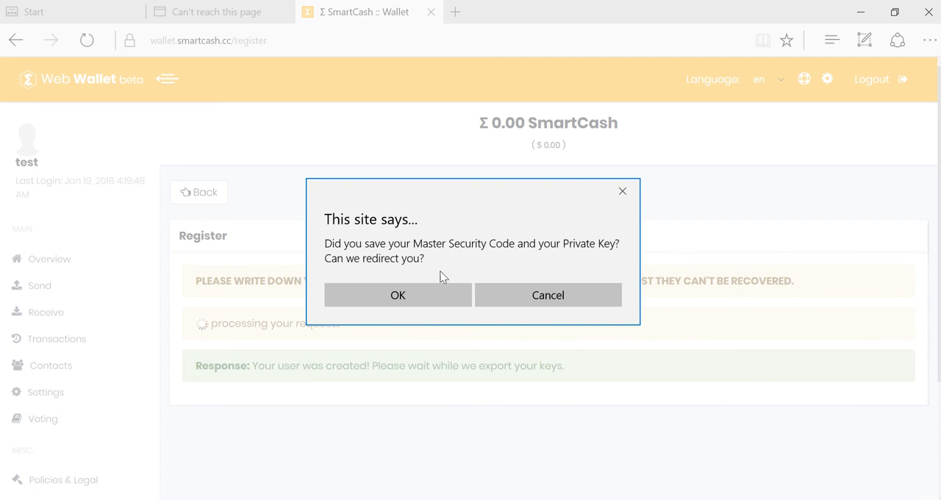
- Confirm the Master Security Code was saved, reaching the three-address overview, then go to Send
{"action": "left_click", "coordinate": [398, 295]}
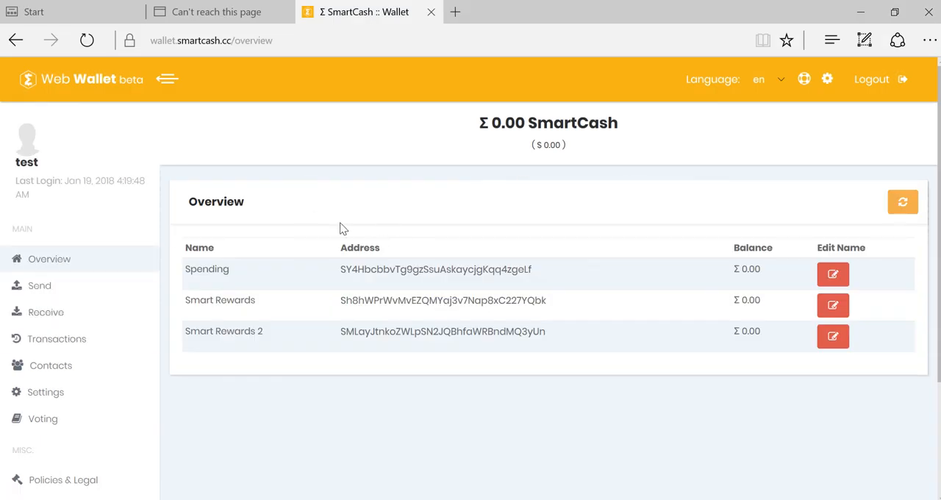
{"action": "mouse_move", "coordinate": [277, 266]}
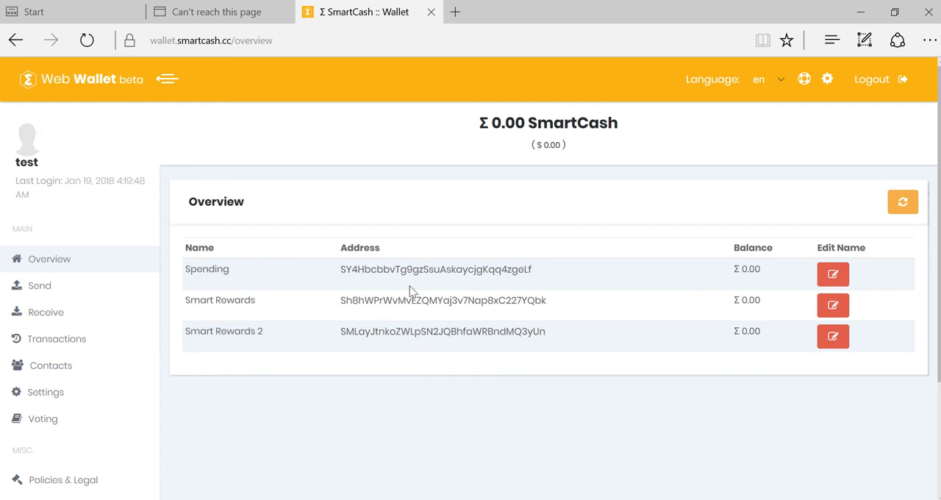
{"action": "mouse_move", "coordinate": [261, 299]}
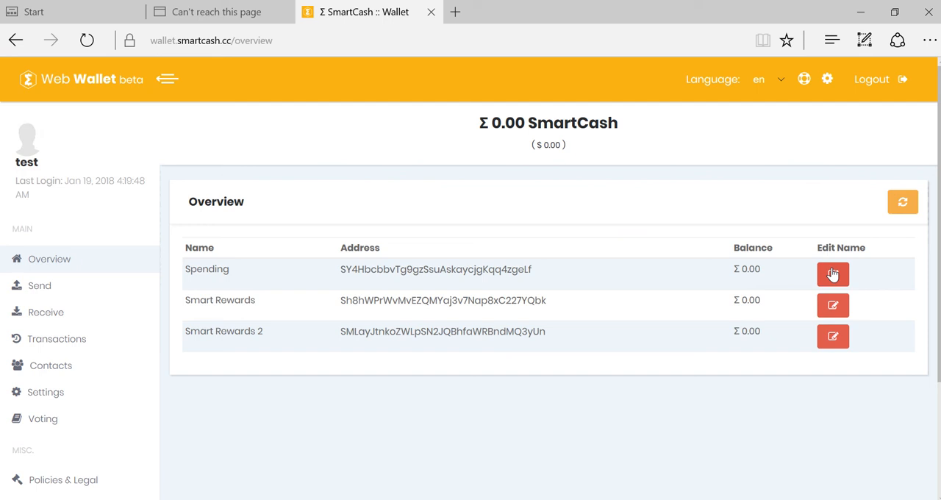
{"action": "mouse_move", "coordinate": [77, 338]}
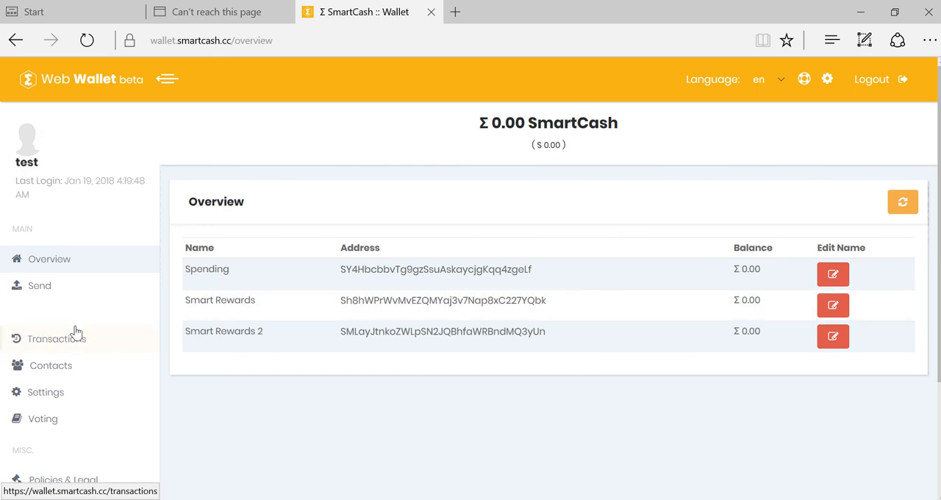
{"action": "left_click", "coordinate": [39, 285]}
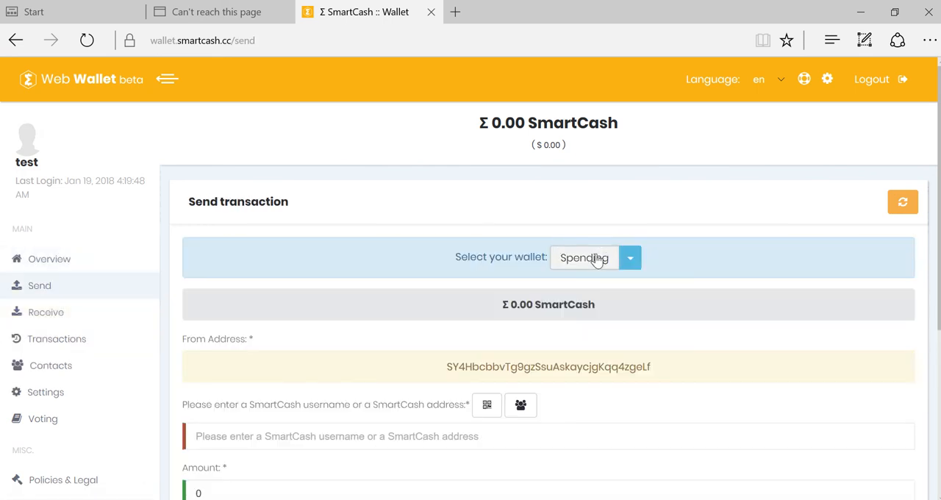
{"action": "mouse_move", "coordinate": [586, 231]}
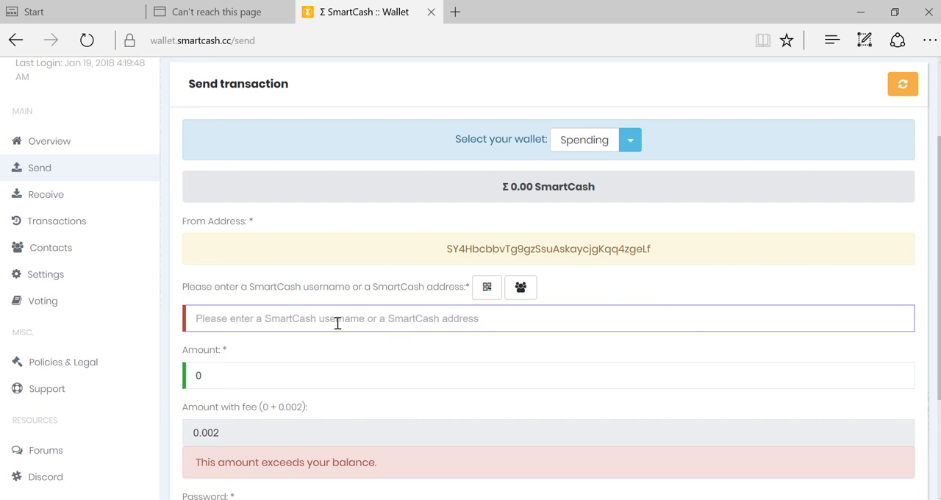
- Edit the send amount and scroll down to the 0.002 fee total
{"action": "left_click", "coordinate": [548, 375]}
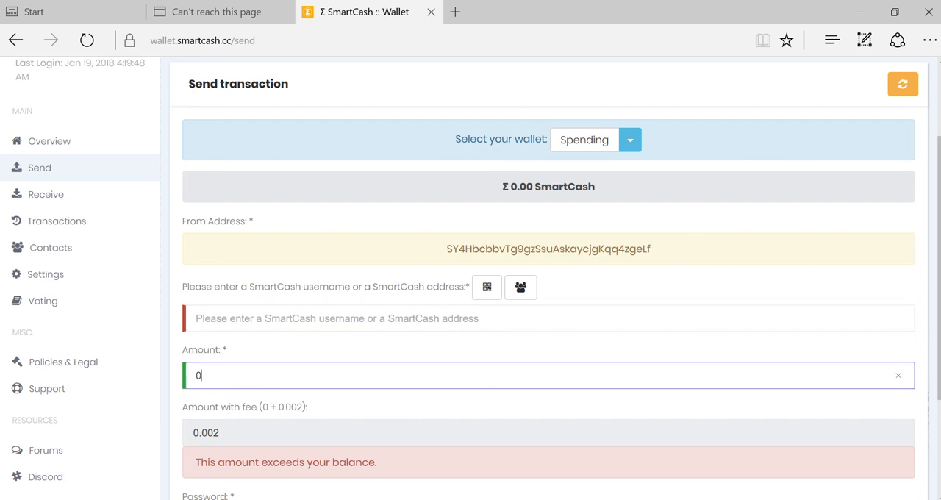
{"action": "scroll", "scroll_direction": "down", "scroll_amount": 3}
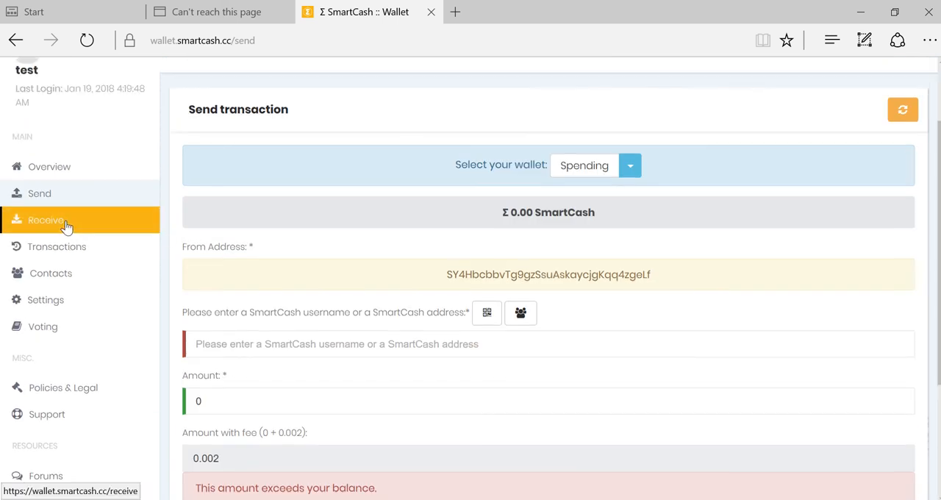
- Show the Spending wallet's receive QR code and copy its address
{"action": "left_click", "coordinate": [46, 220]}
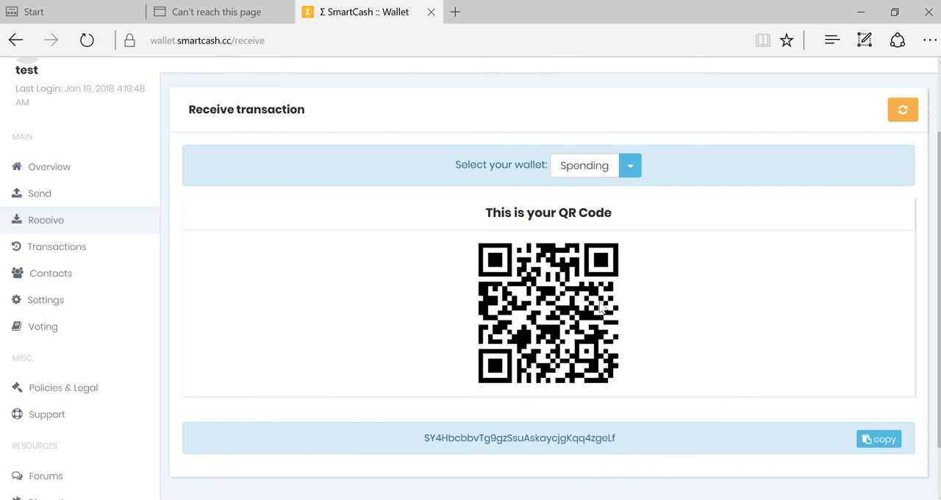
{"action": "mouse_move", "coordinate": [510, 444]}
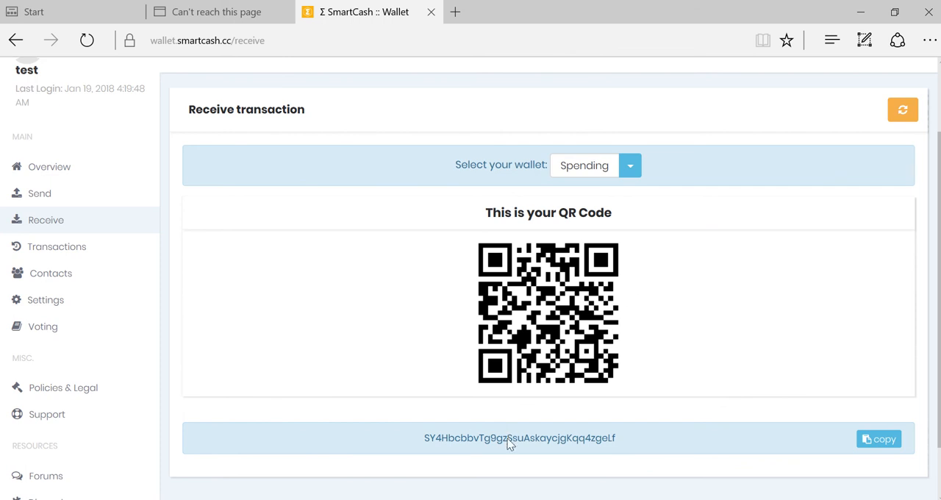
{"action": "left_click", "coordinate": [878, 439]}
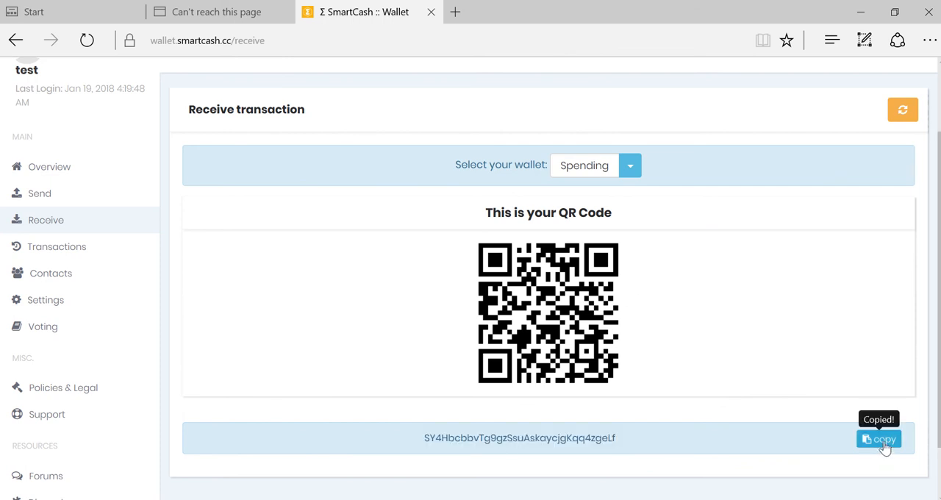
{"action": "mouse_move", "coordinate": [793, 242]}
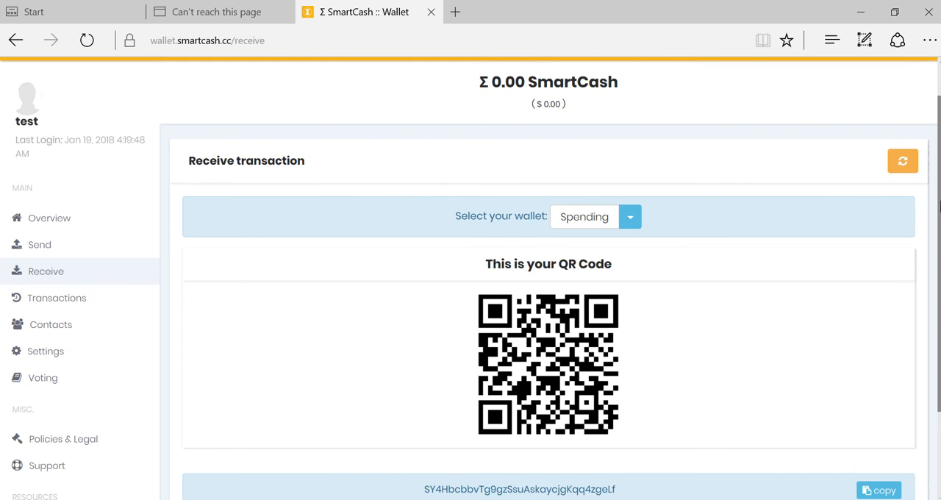
{"action": "mouse_move", "coordinate": [508, 263]}
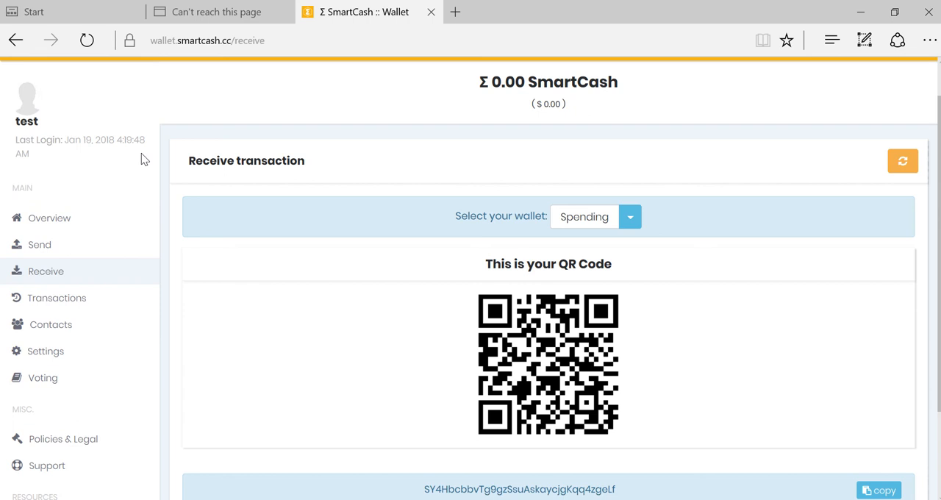
{"action": "mouse_move", "coordinate": [84, 141]}
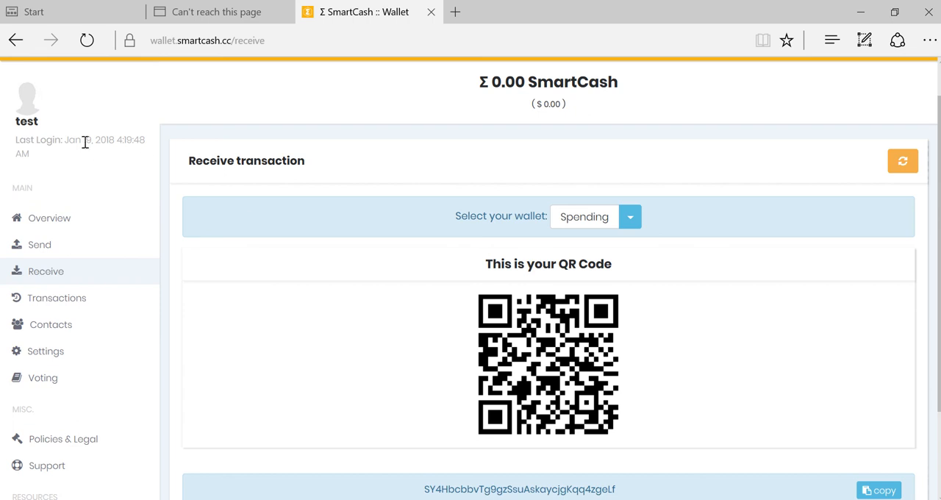
{"action": "mouse_move", "coordinate": [139, 166]}
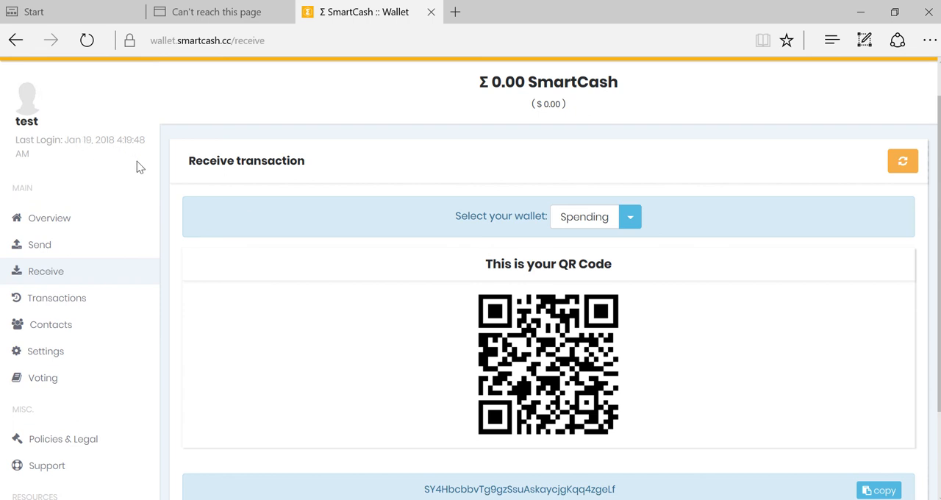